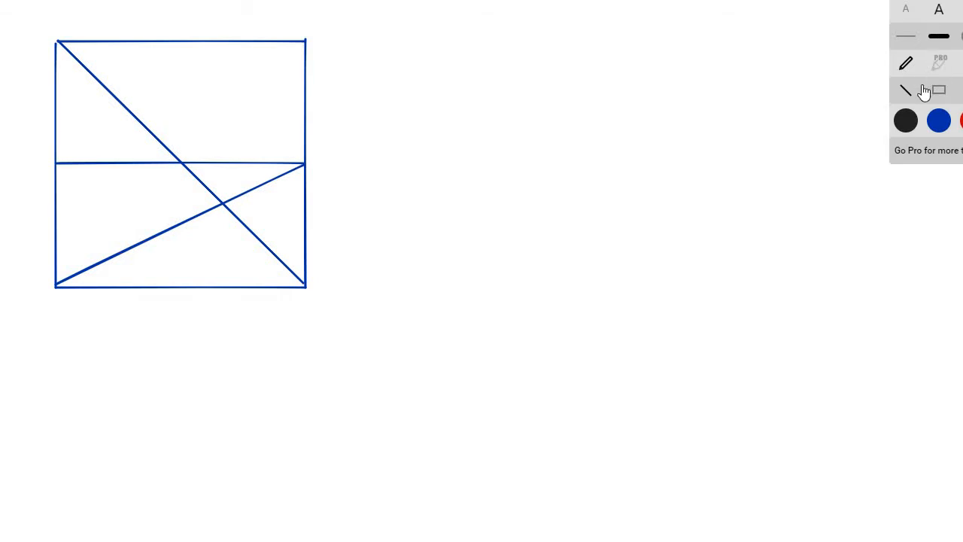
pyautogui.moveTo(906, 67)
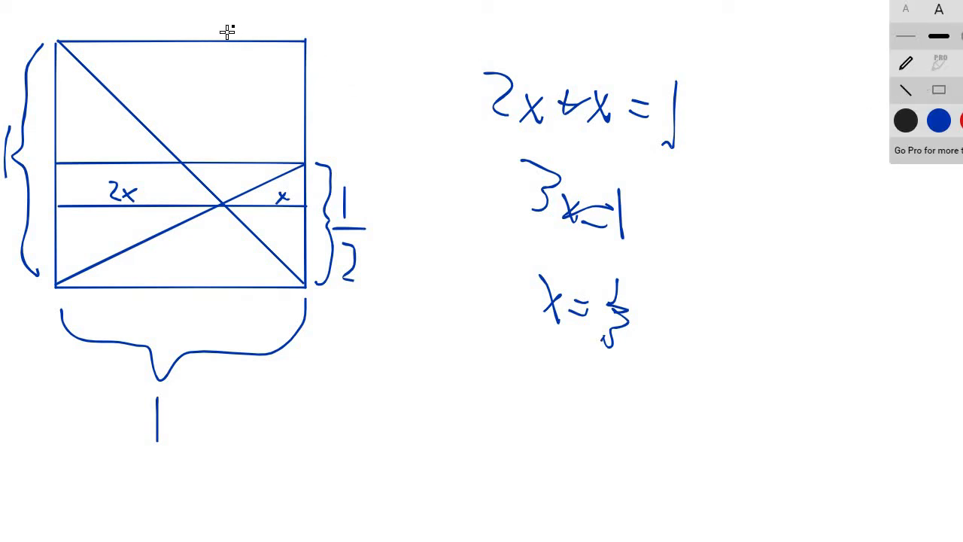
# Step: Draw a vertical line from the square's top edge through the diagonals' crossing to the bottom
pyautogui.moveTo(226, 39); pyautogui.dragTo(225, 286)
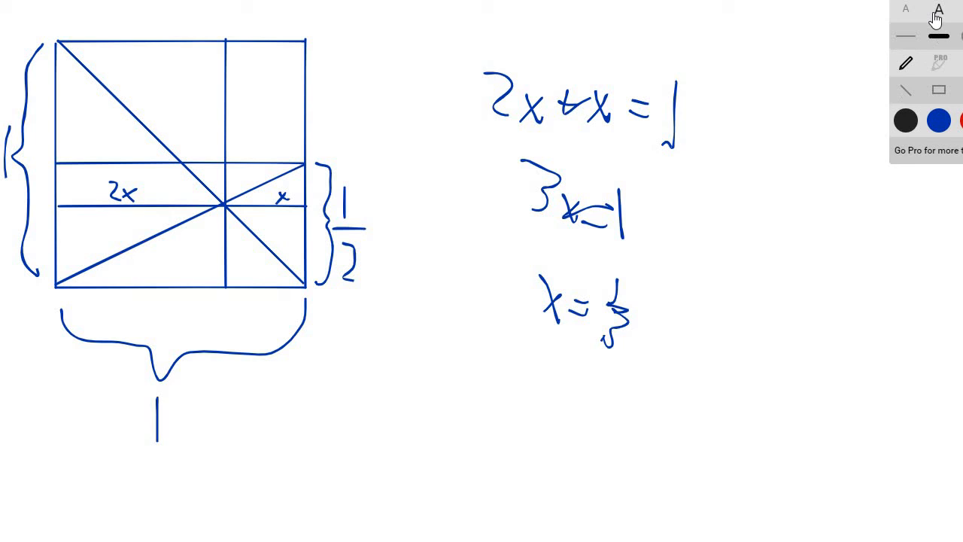